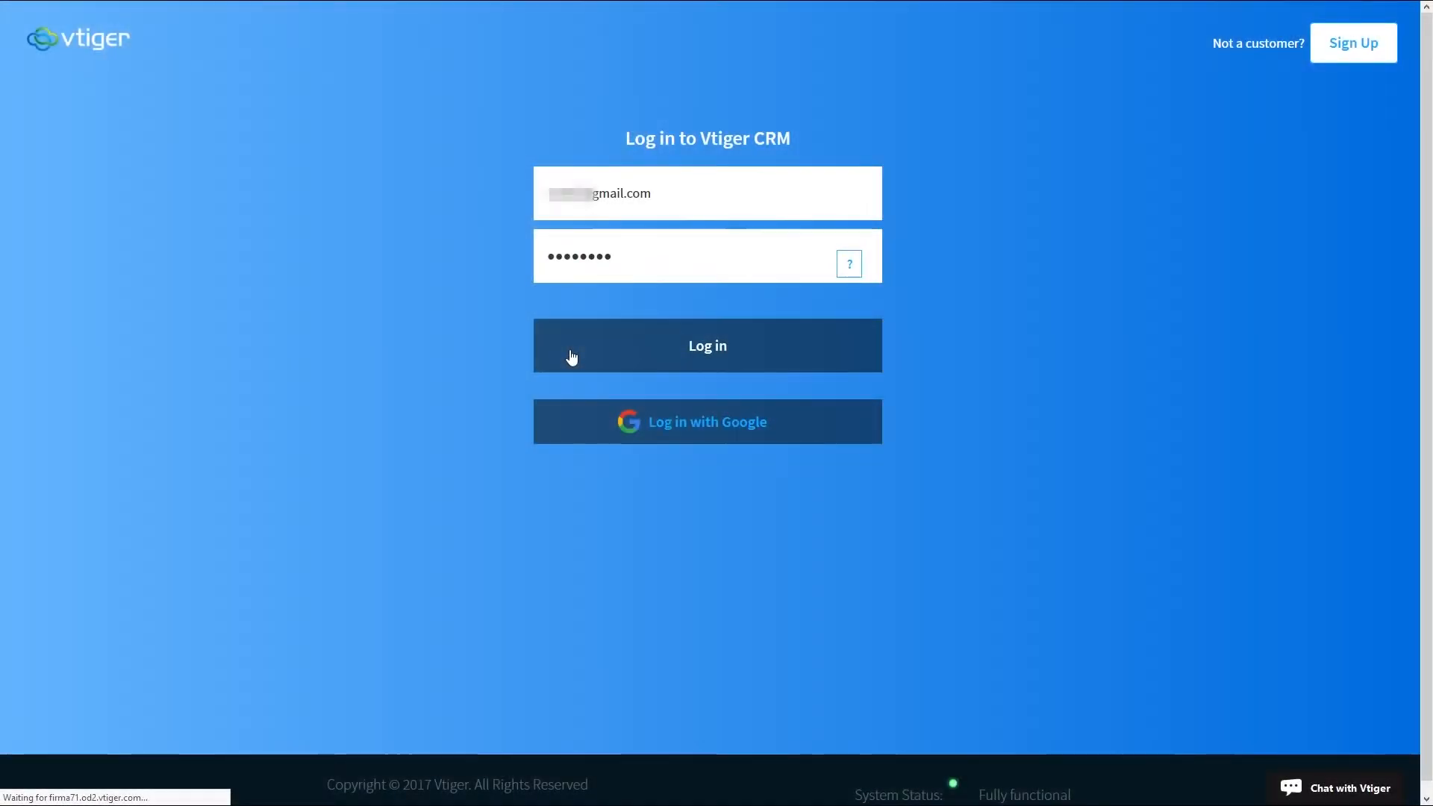
Log in to Vtiger CRM with the entered credentials and reach My Dashboard
{"action": "left_click", "coordinate": [706, 345]}
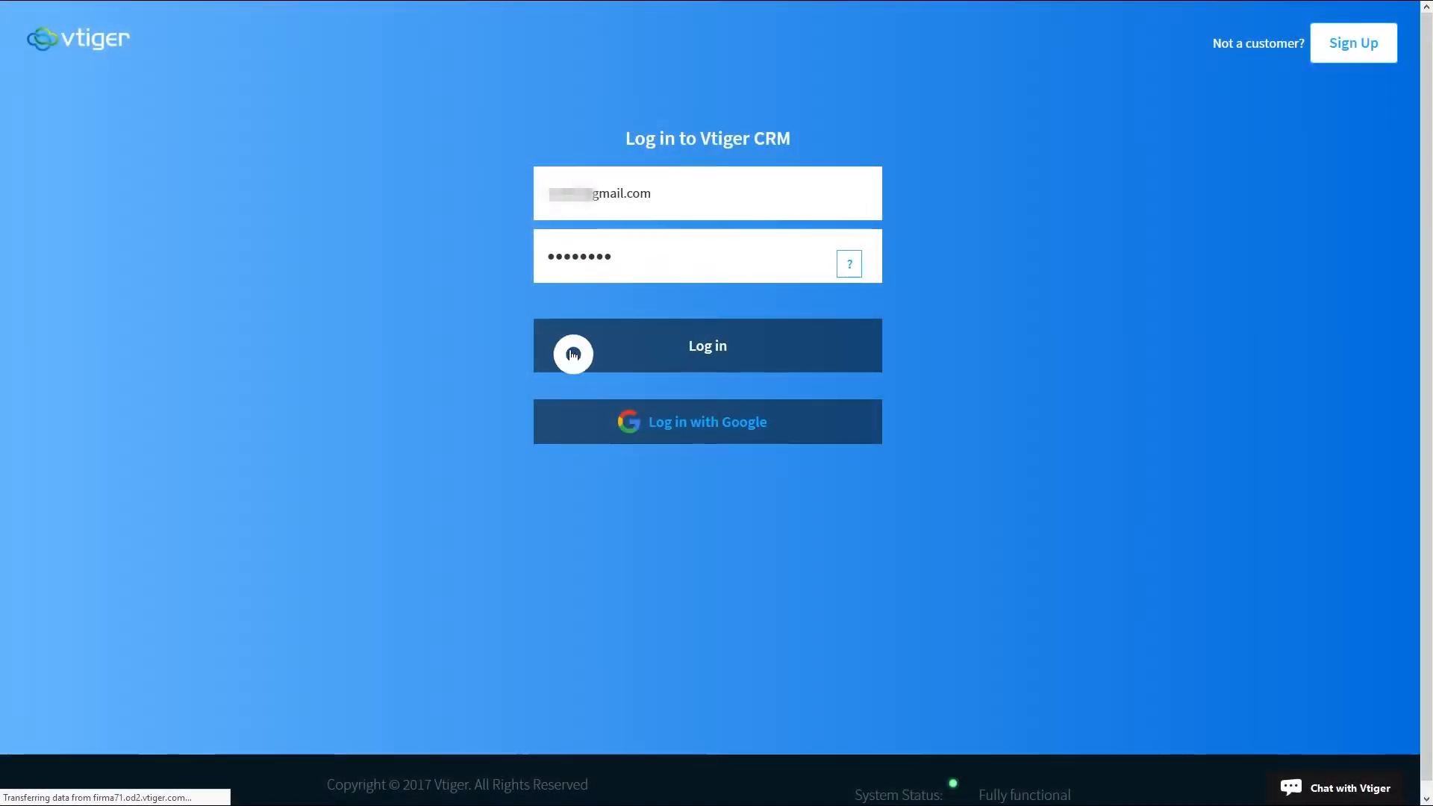
{"action": "left_click", "coordinate": [706, 345]}
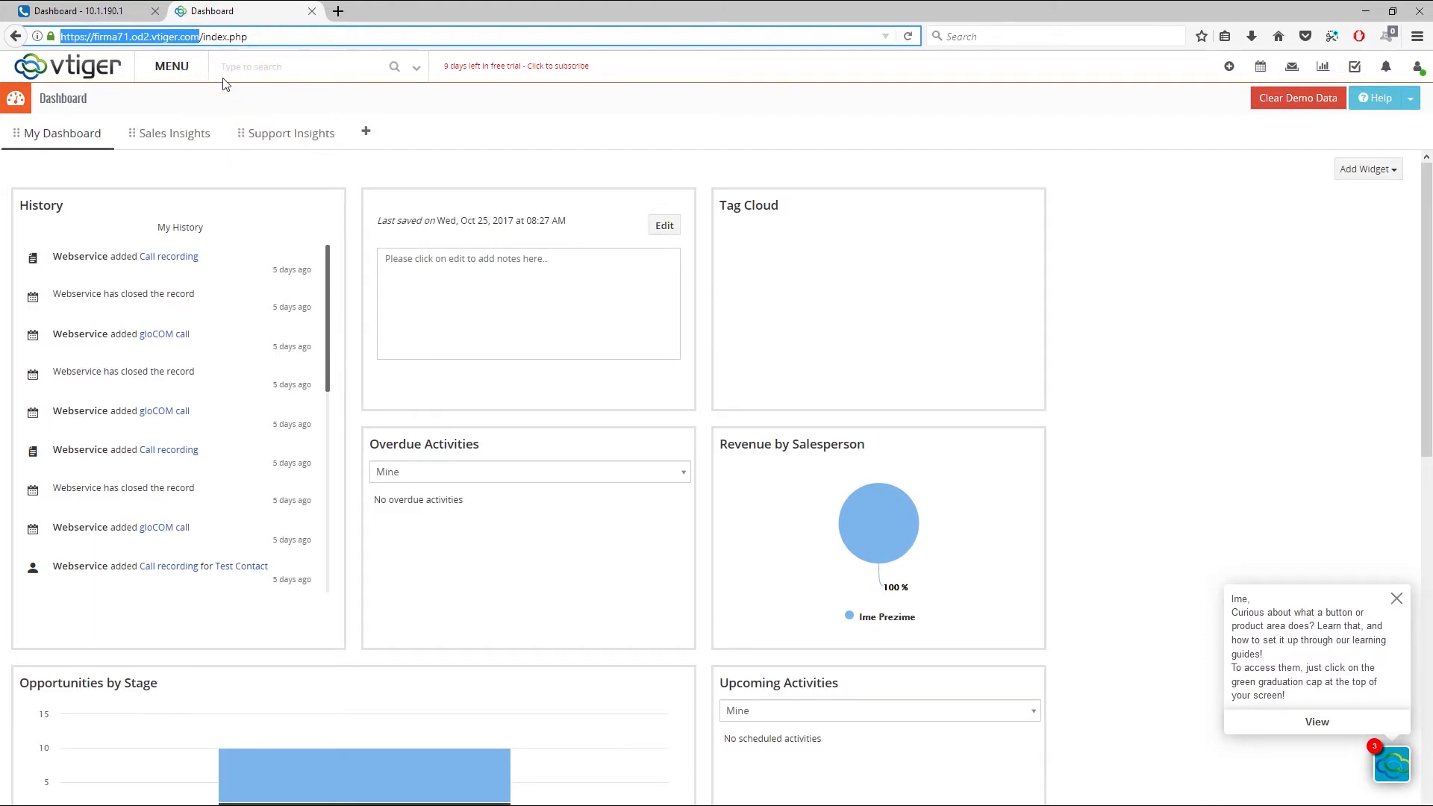
Show the CRM Integration settings for tenant 201 Tenant01 in PBXware
{"action": "left_click", "coordinate": [82, 10]}
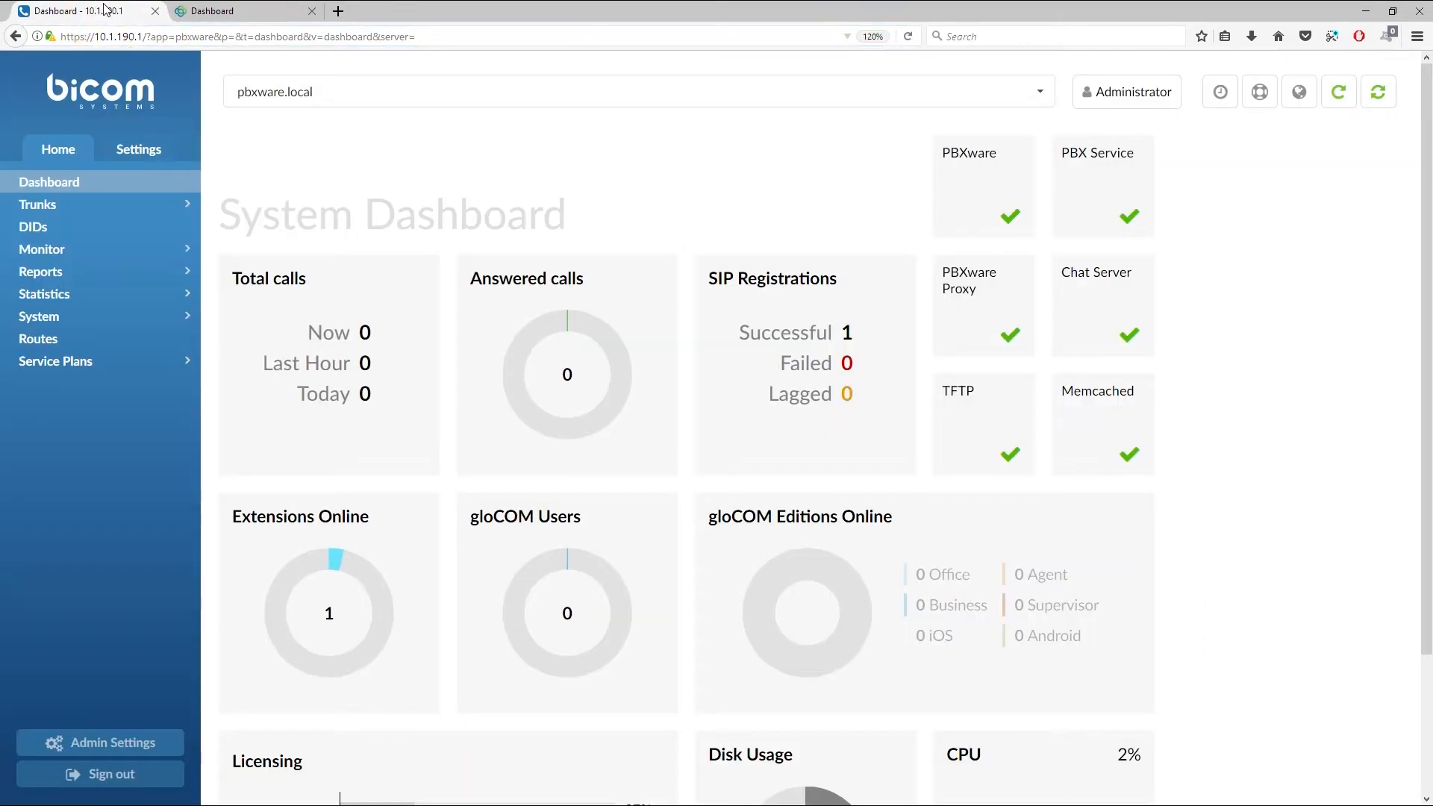
{"action": "left_click", "coordinate": [636, 91]}
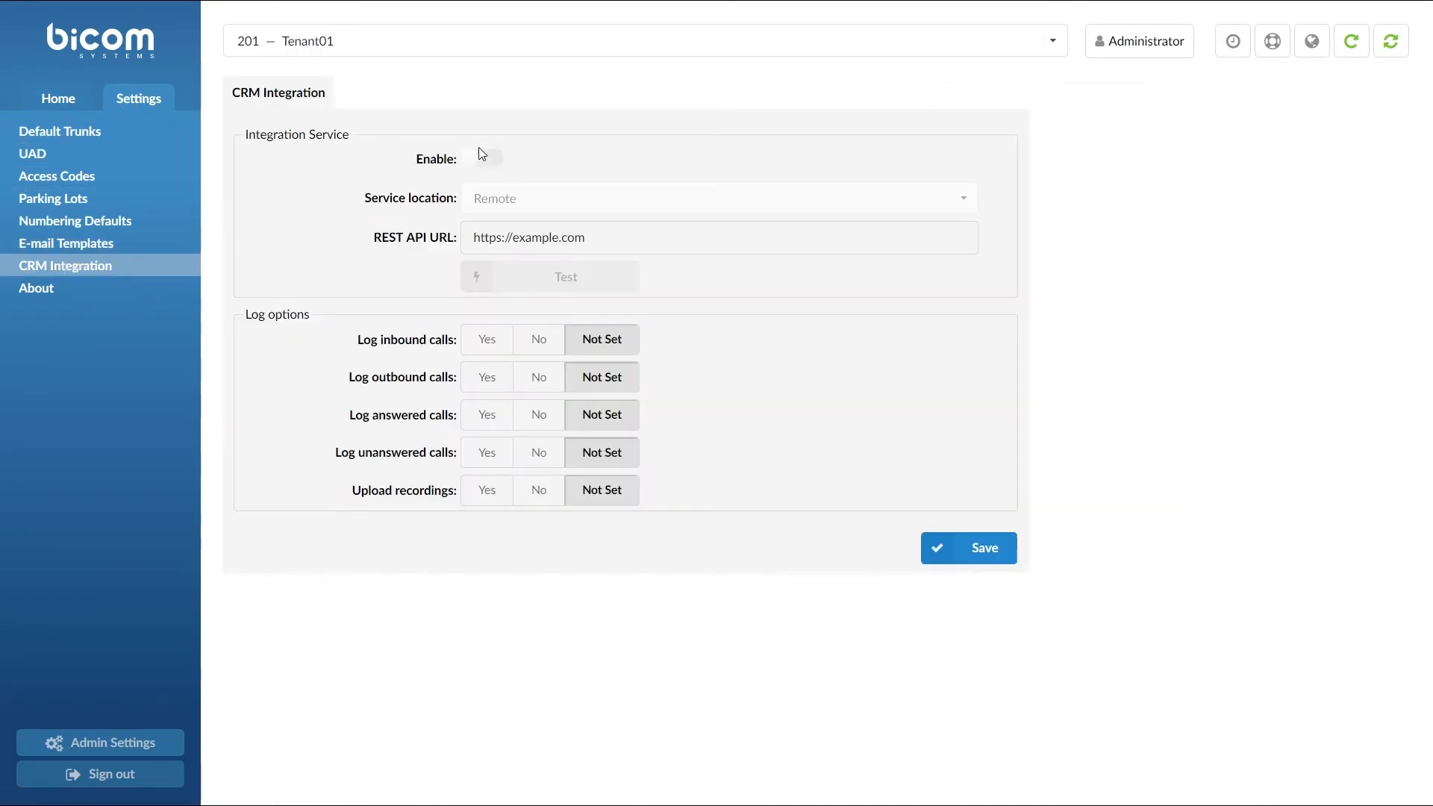
{"action": "left_click", "coordinate": [478, 158]}
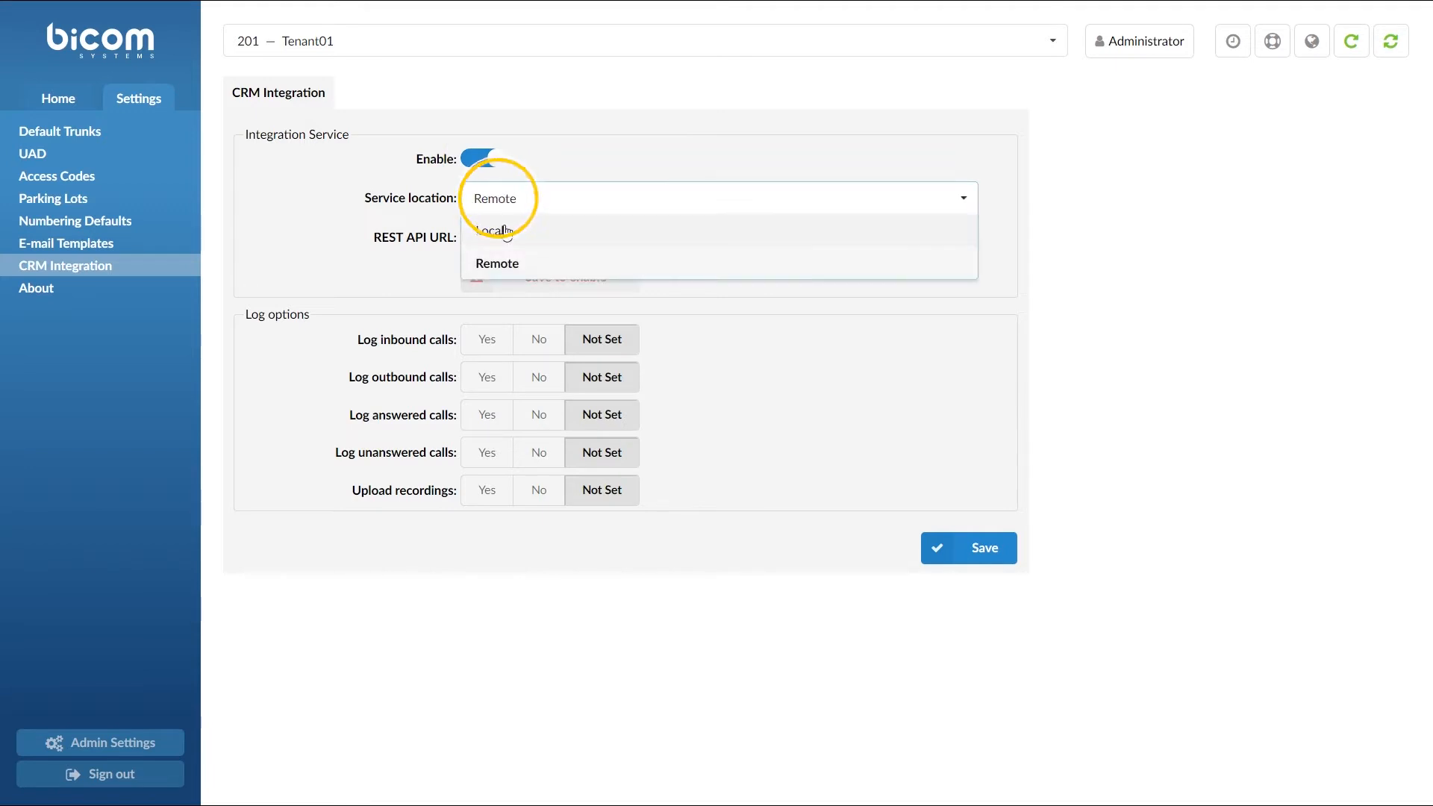
{"action": "left_click", "coordinate": [499, 228]}
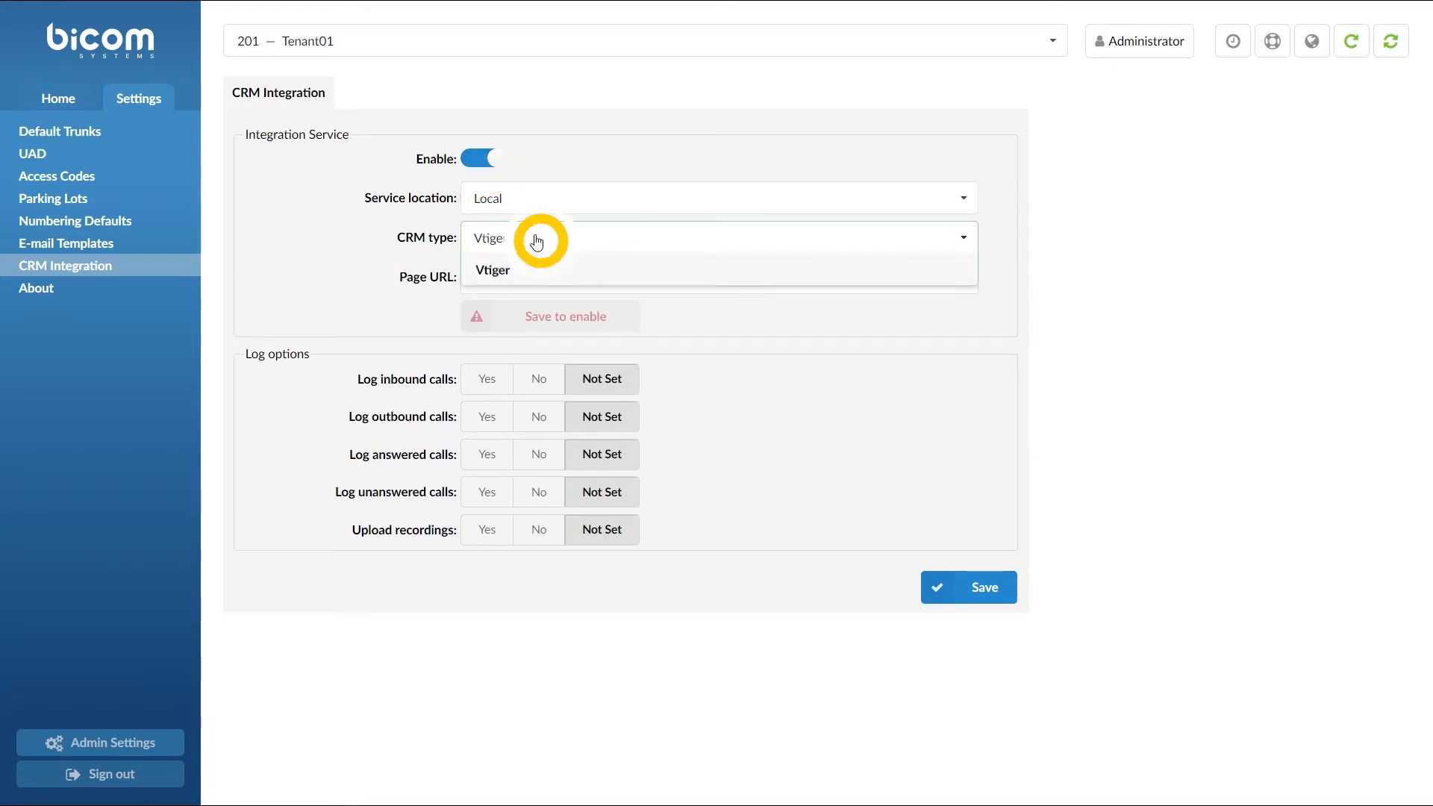
{"action": "left_click", "coordinate": [491, 269]}
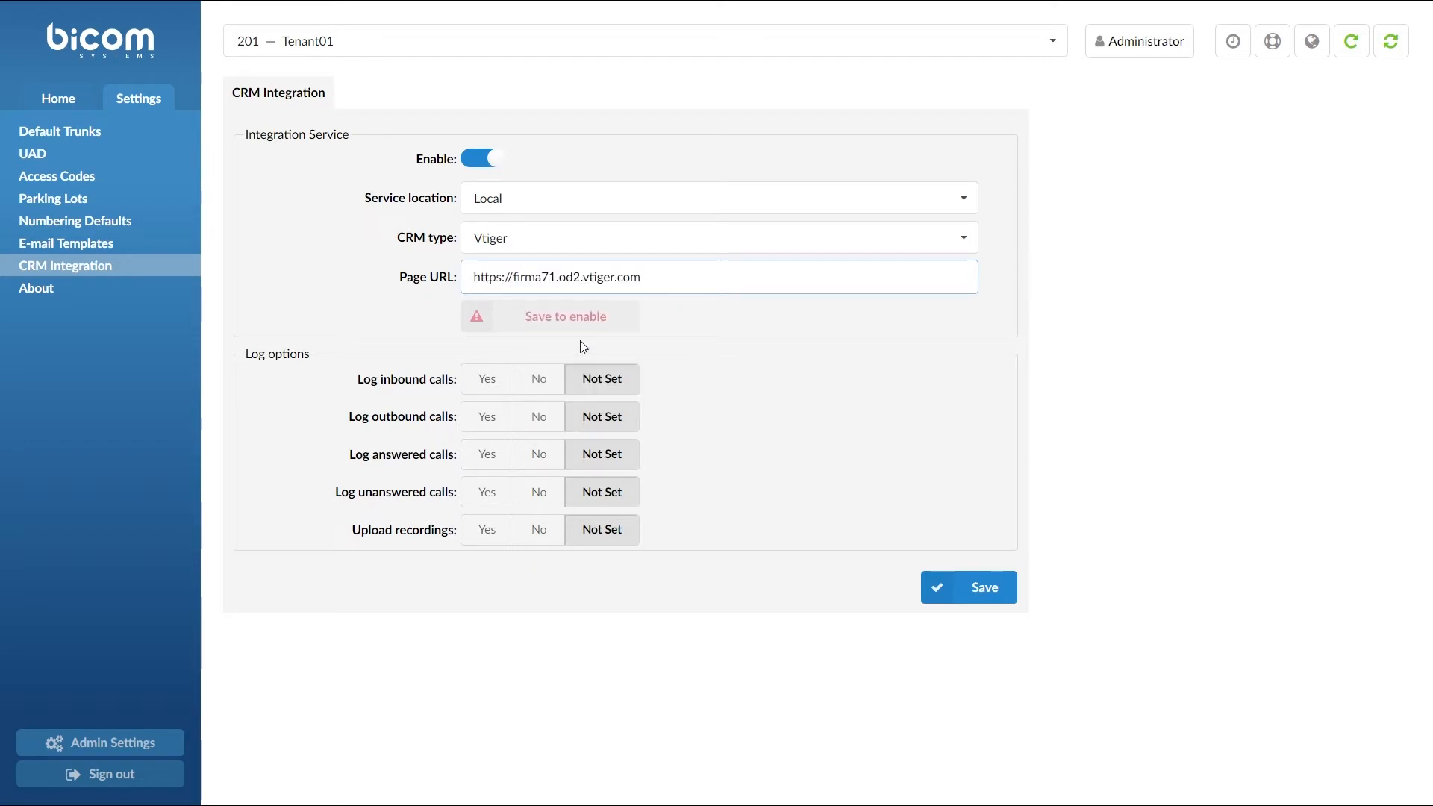
{"action": "left_click", "coordinate": [967, 587]}
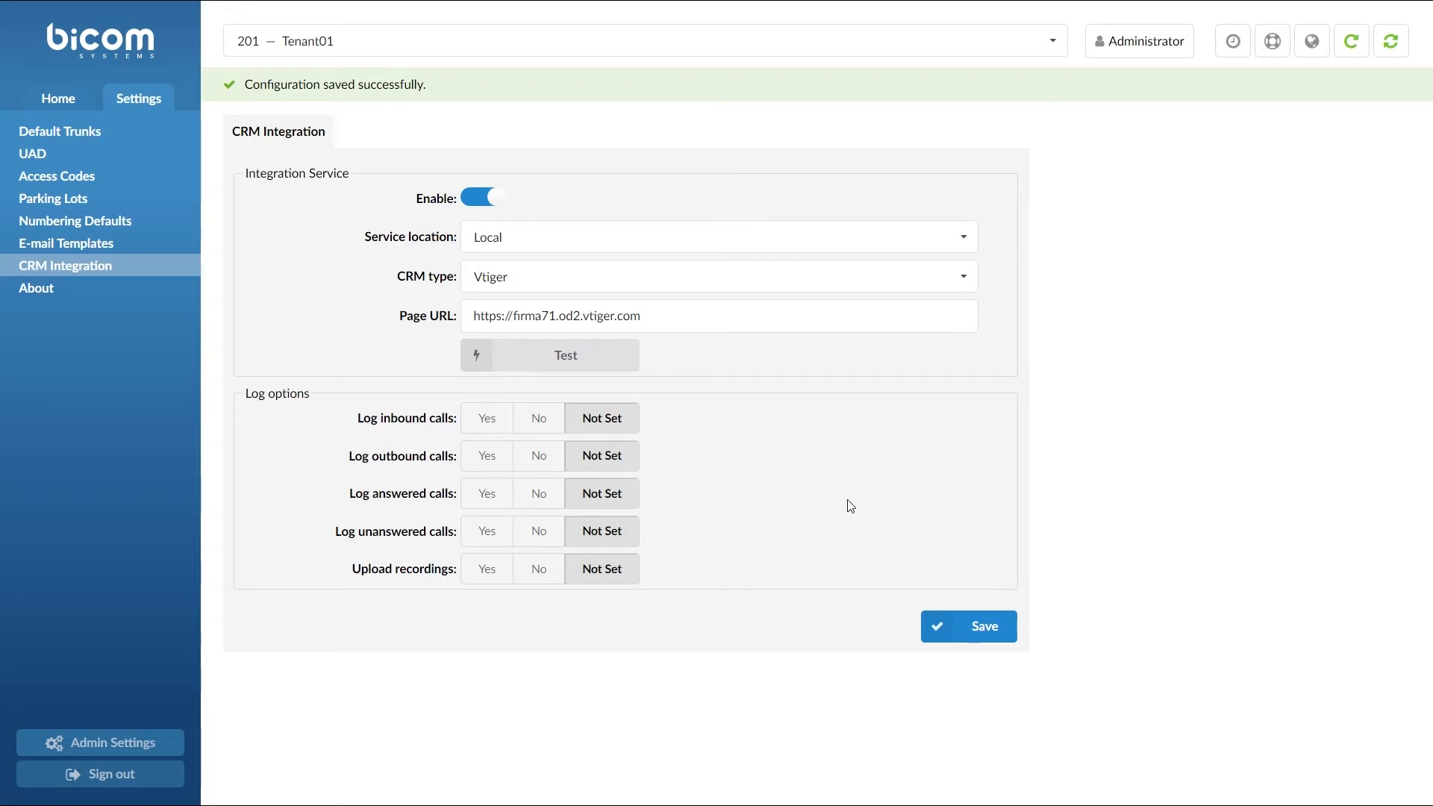
{"action": "left_click", "coordinate": [549, 355]}
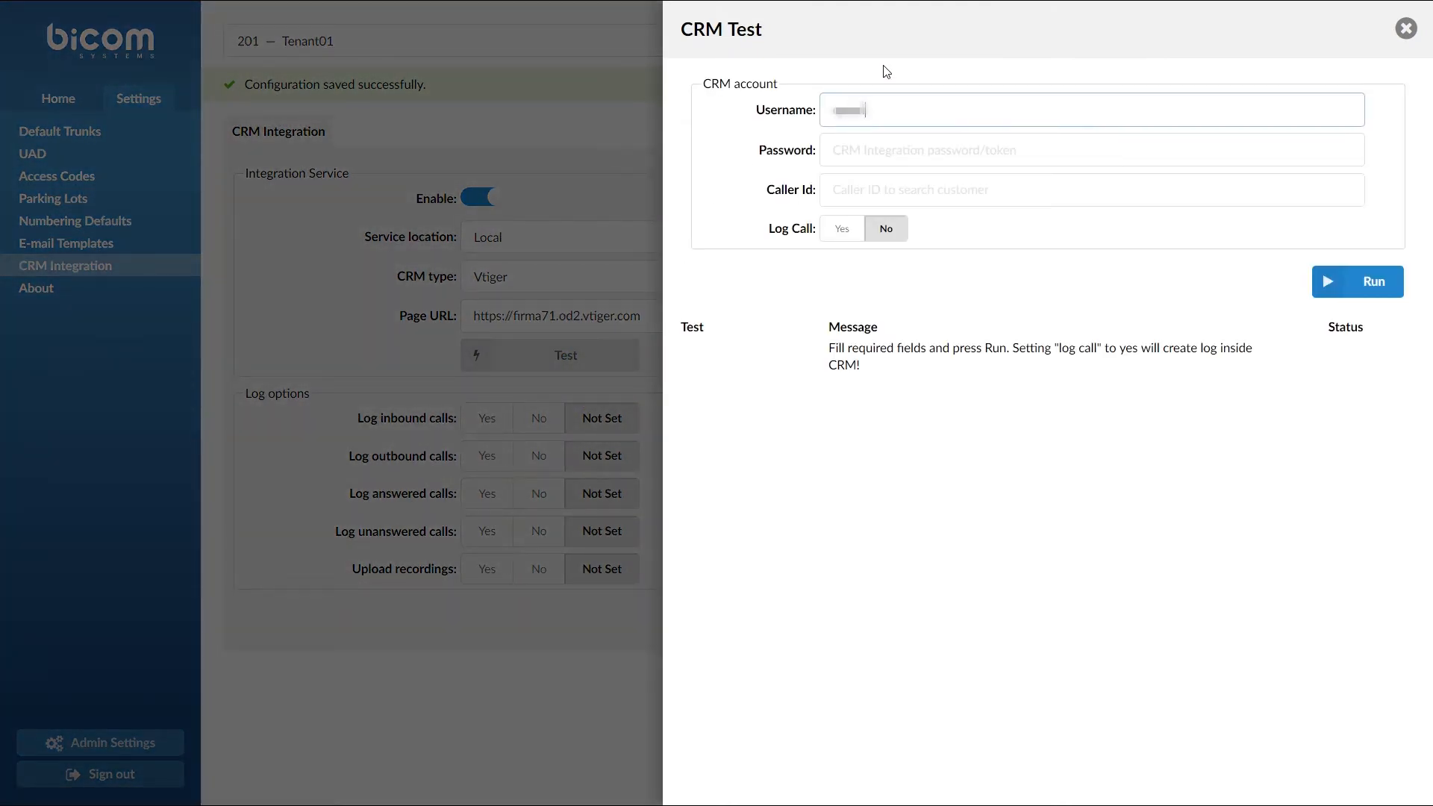
{"action": "type", "text": "@gmail"}
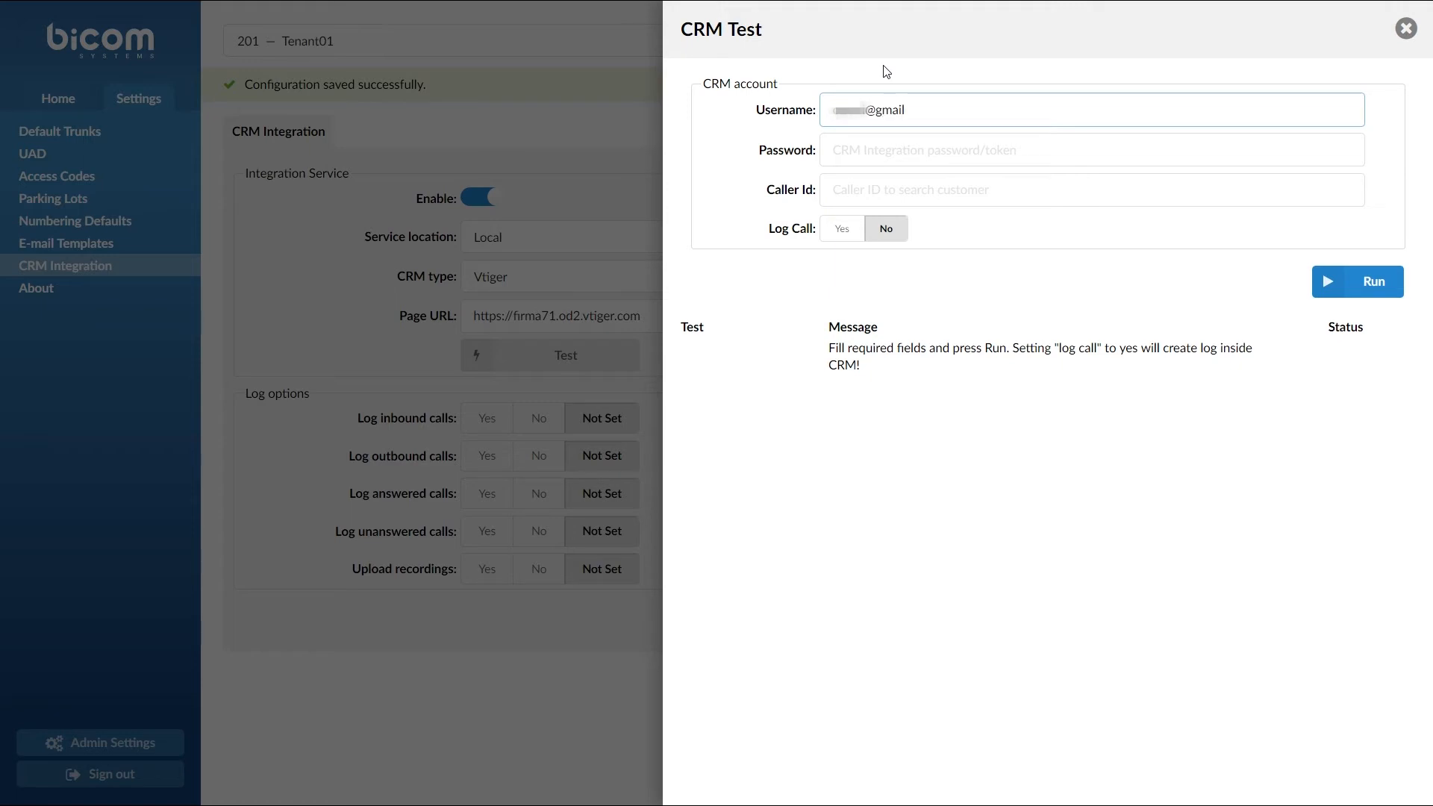
{"action": "type", "text": ".com"}
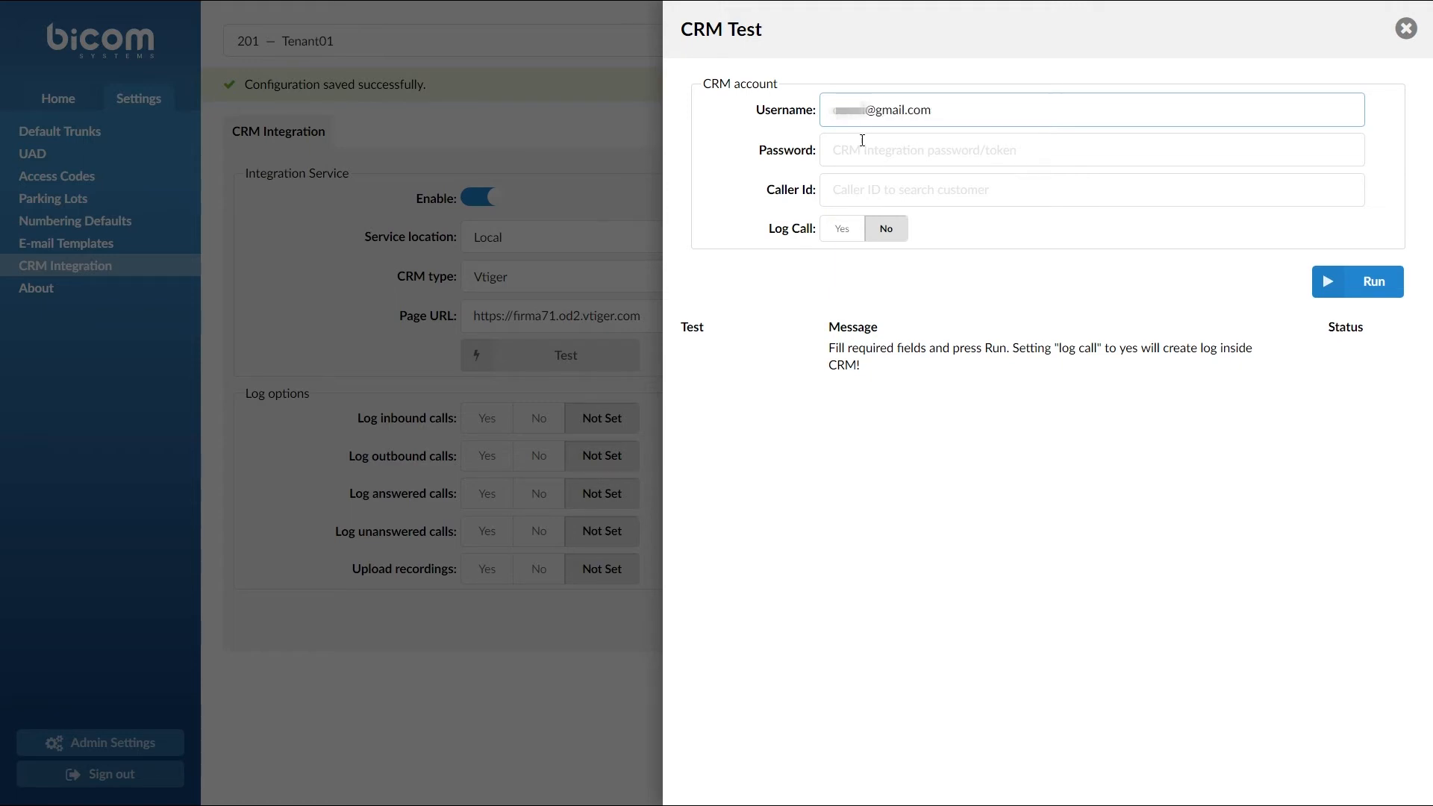
{"action": "left_click", "coordinate": [1090, 149]}
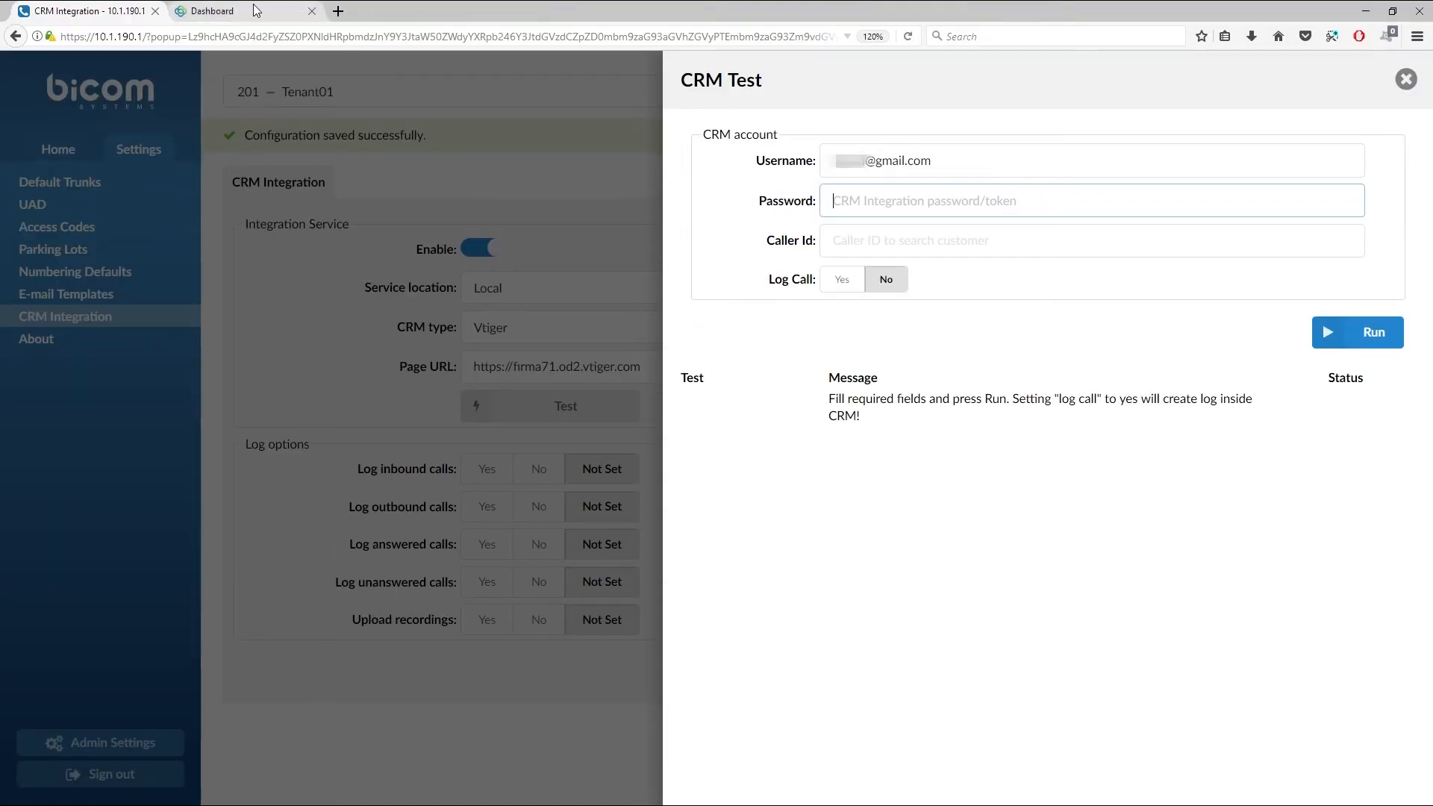
{"action": "left_click", "coordinate": [214, 11]}
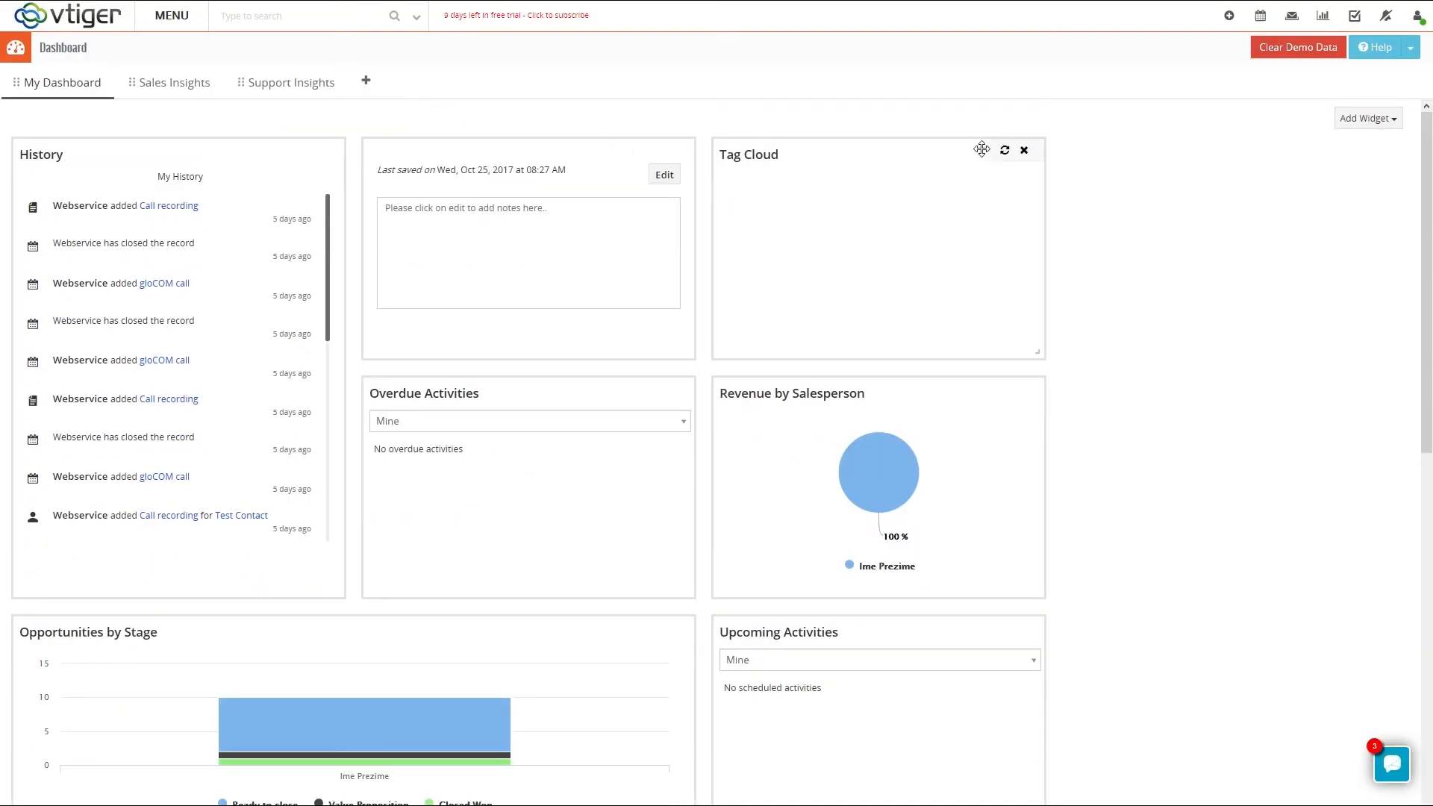
{"action": "left_click", "coordinate": [1419, 15]}
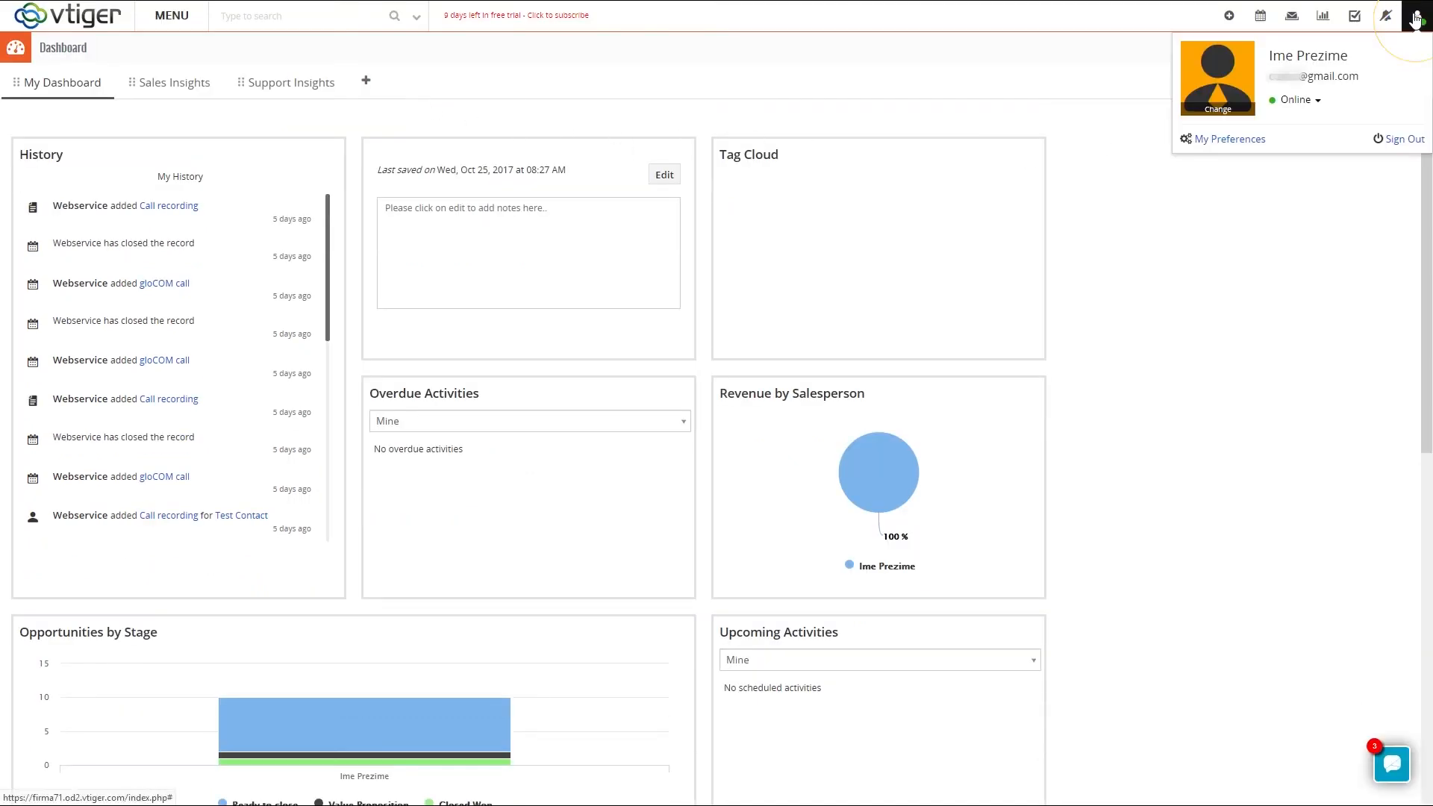
{"action": "left_click", "coordinate": [1228, 137]}
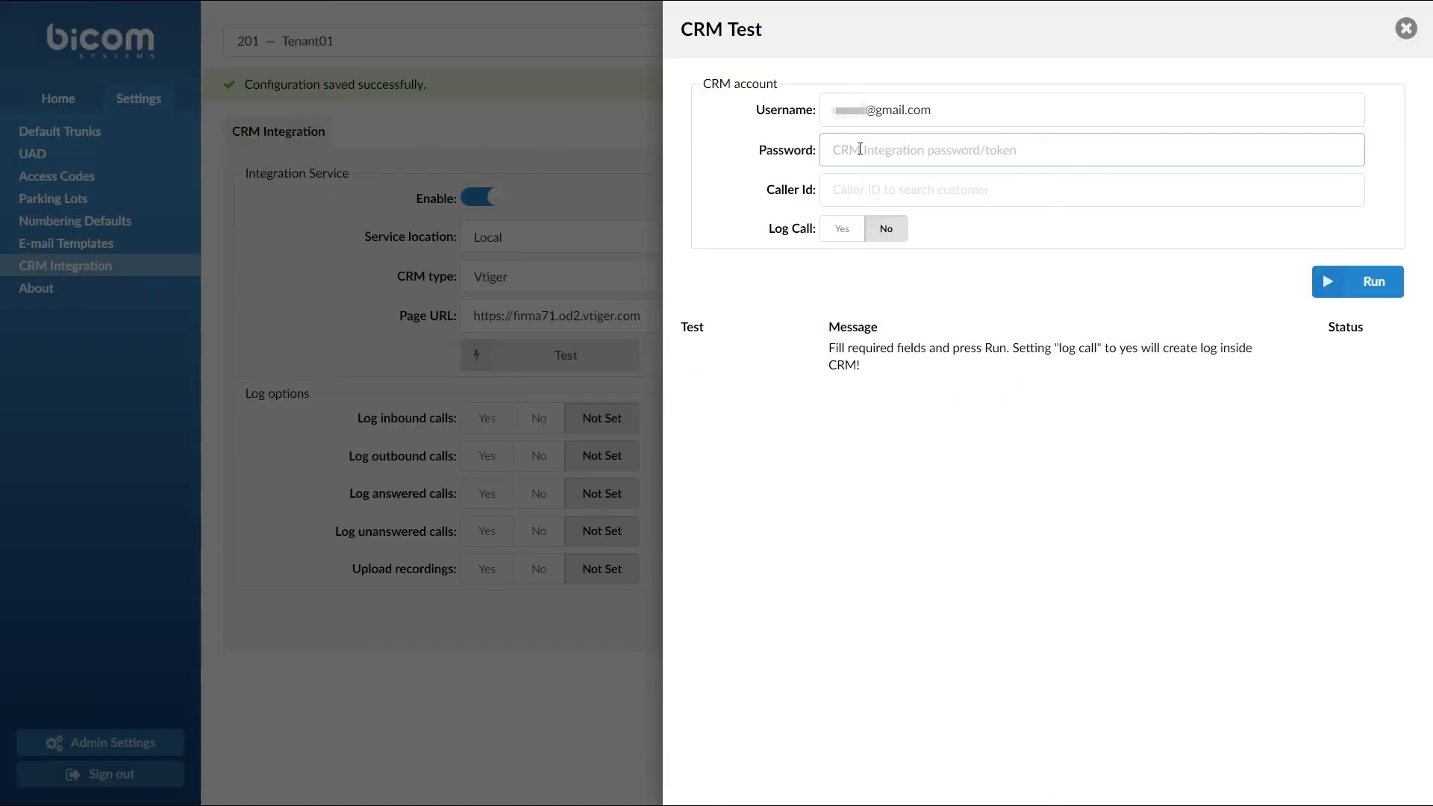
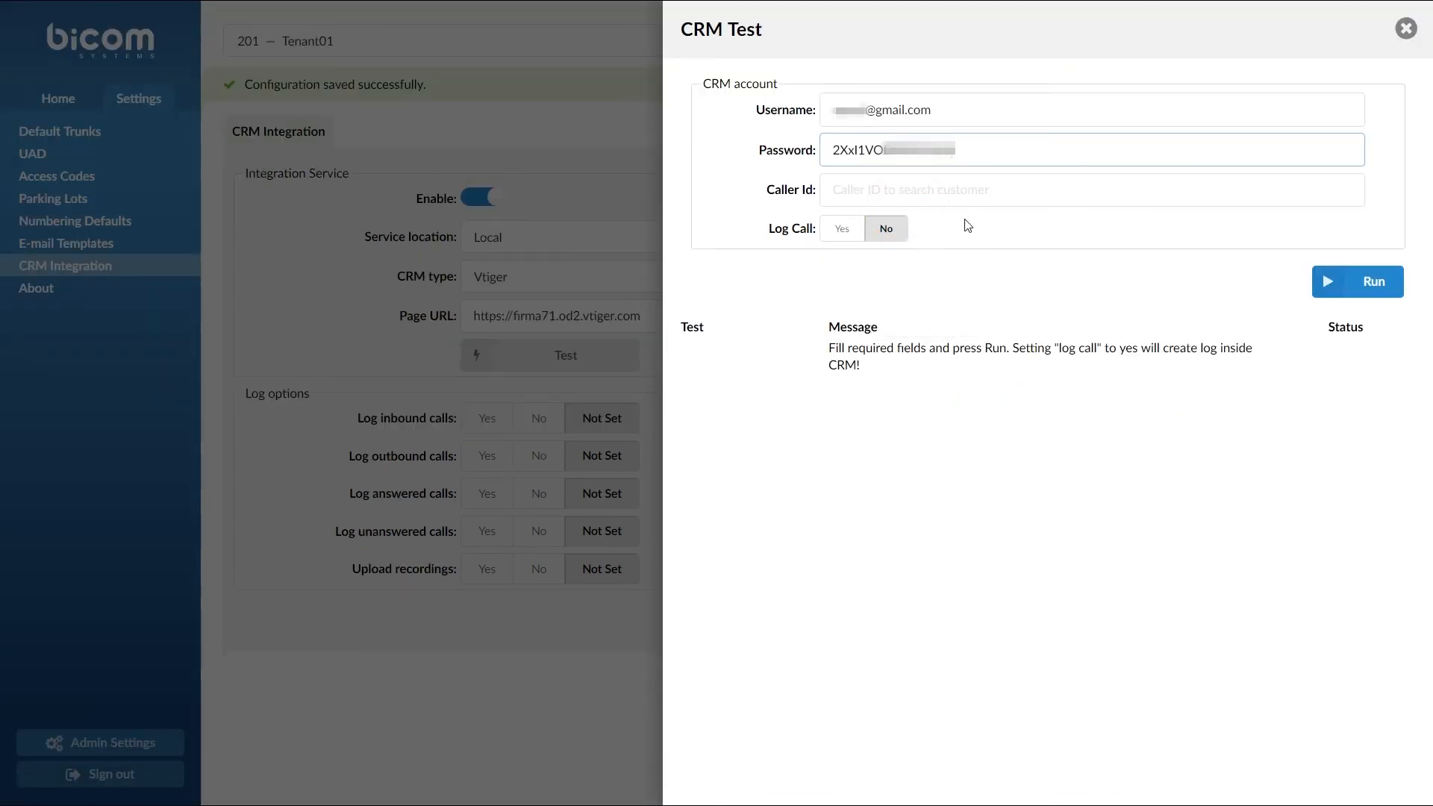
Run the CRM Test with the pasted access key until Overall reports Success
{"action": "left_click", "coordinate": [1356, 281]}
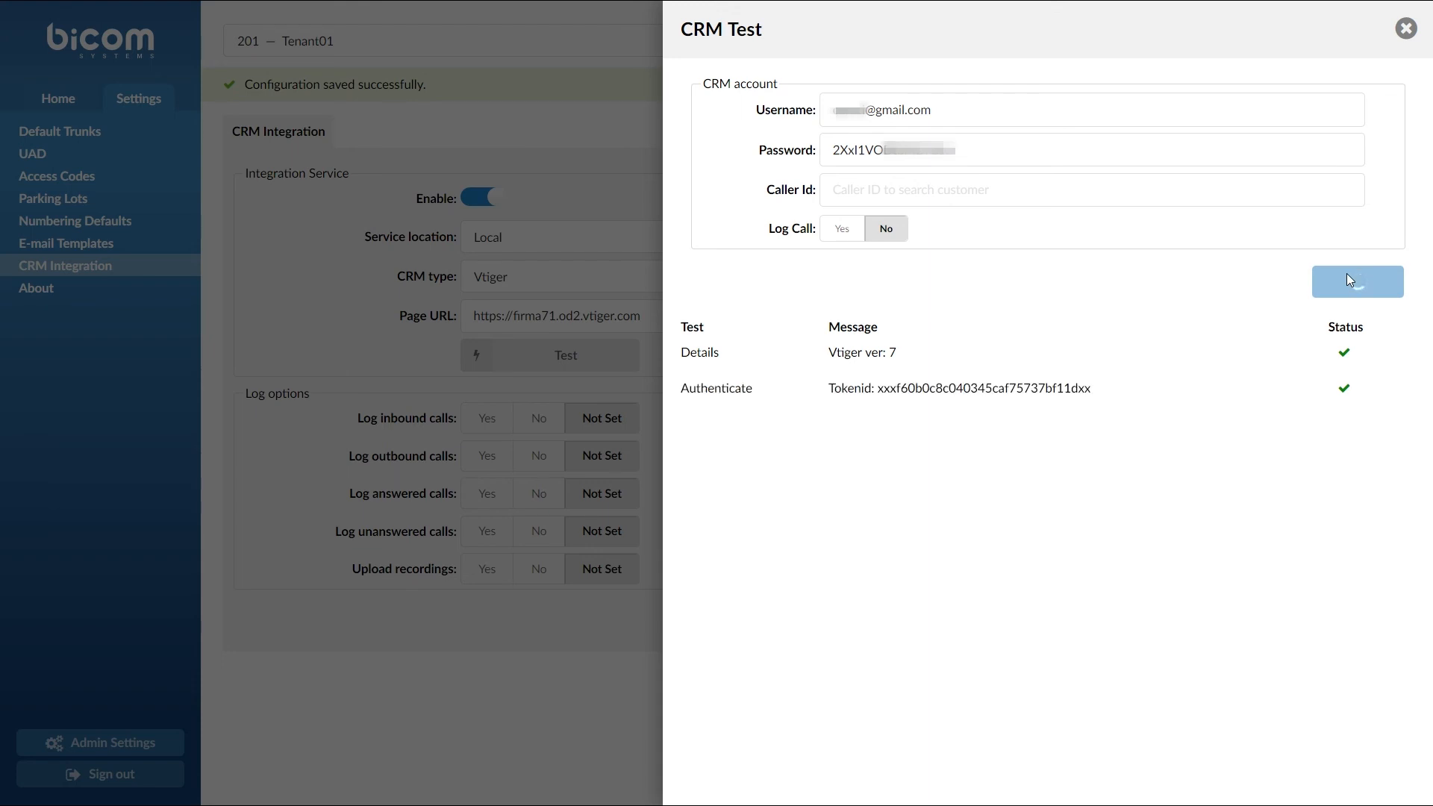
{"action": "left_click", "coordinate": [1357, 282]}
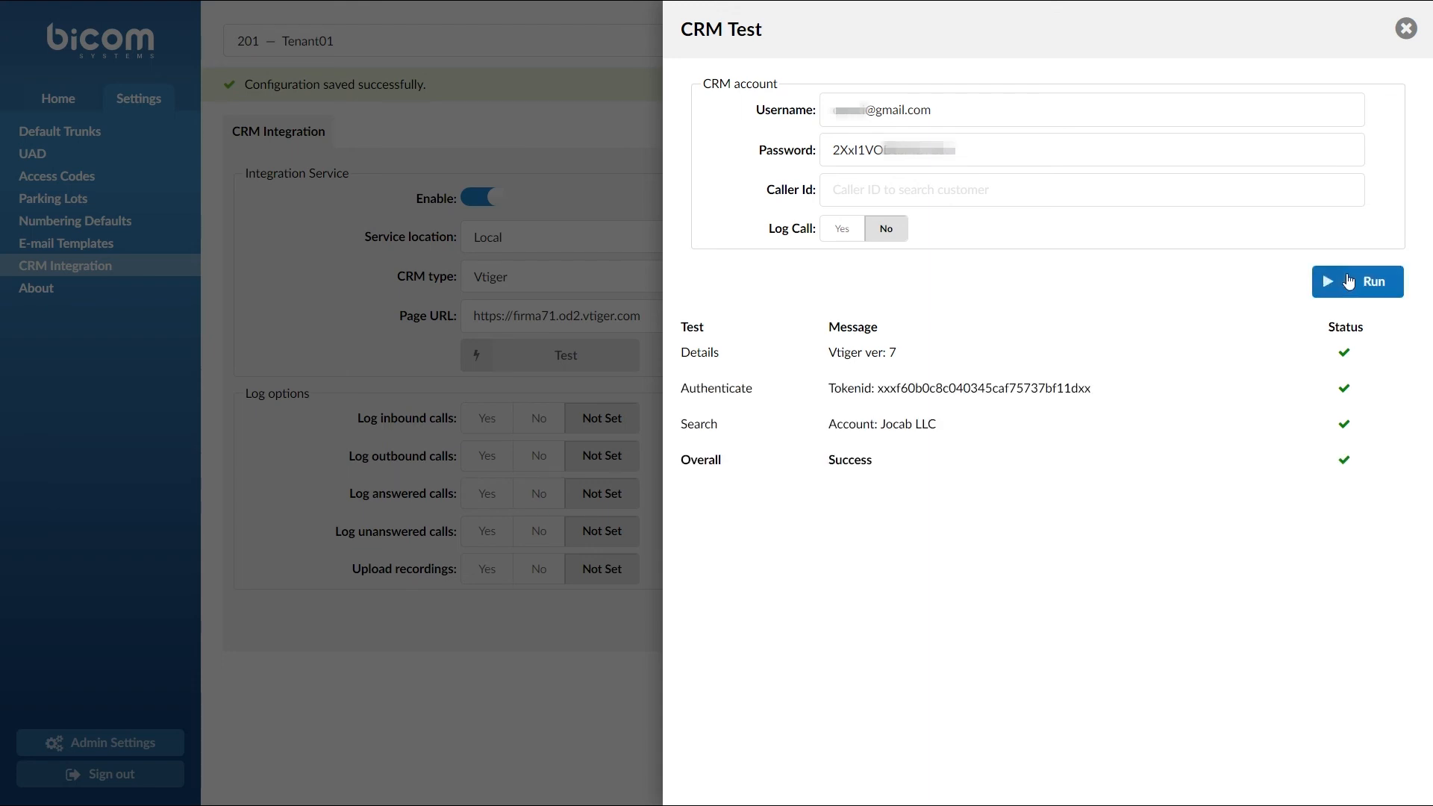